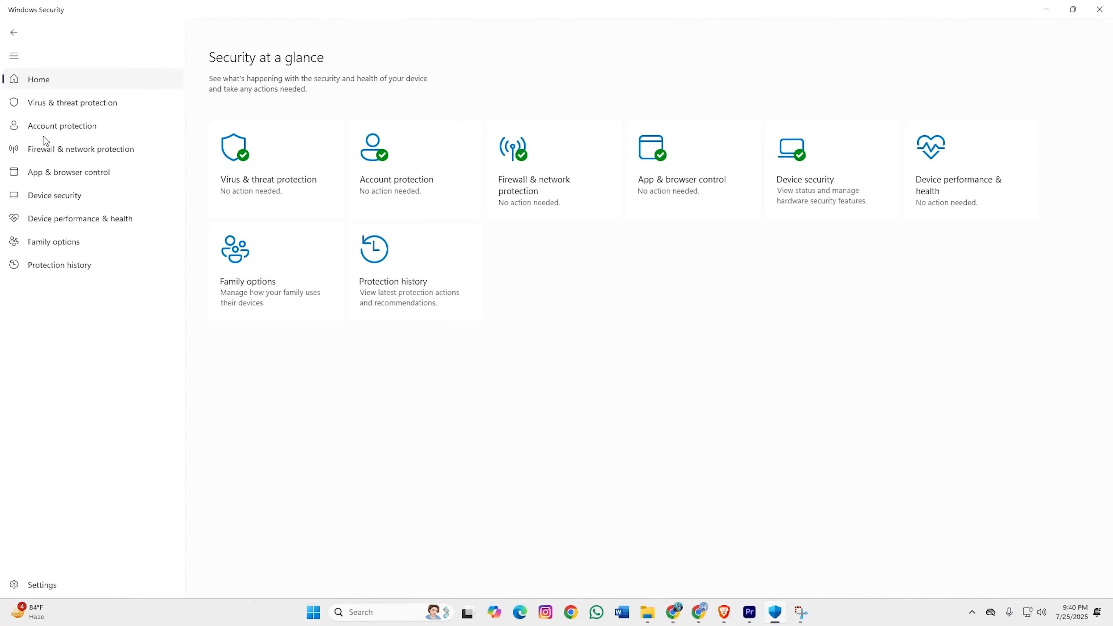
- View the trial dashboard's Trusted Advisor protection score of 40, rated Poor
left_click(72, 102)
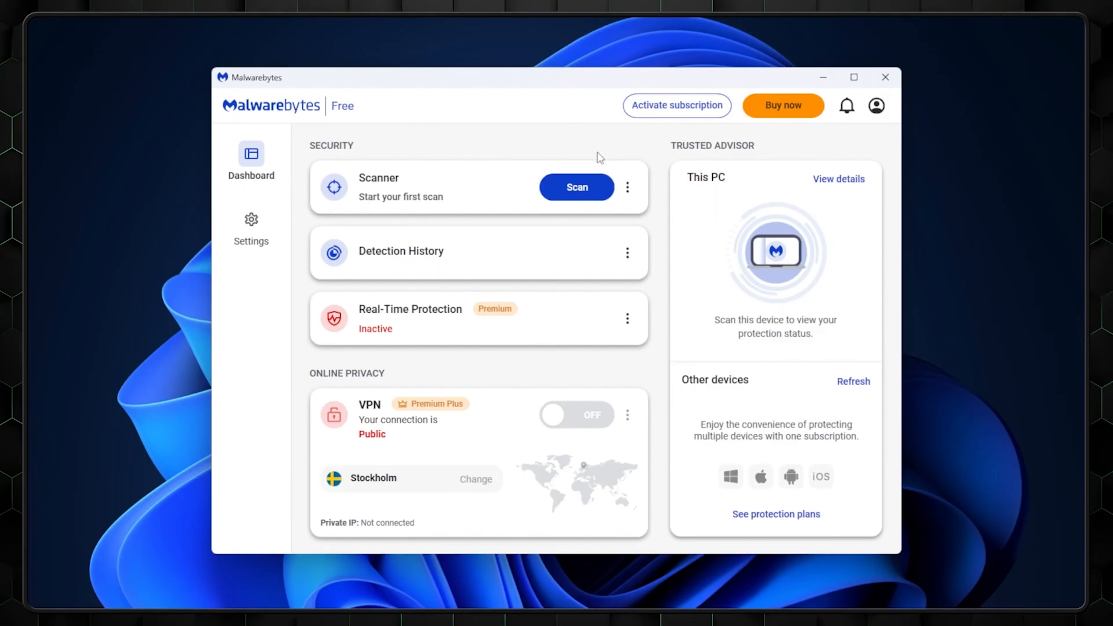
mouse_move(556, 261)
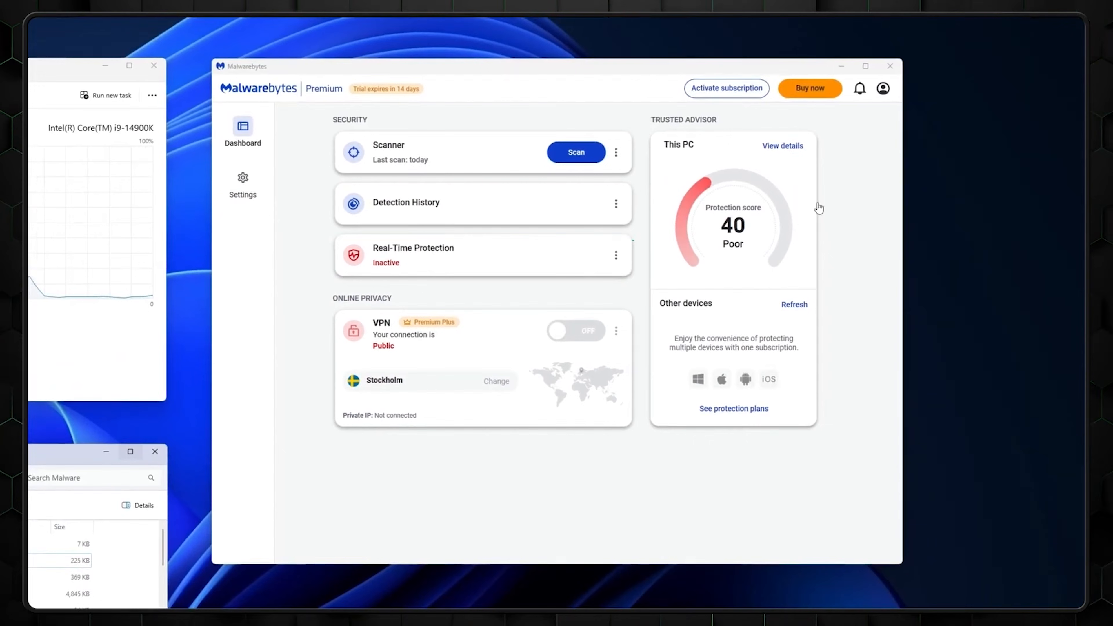
left_click(576, 152)
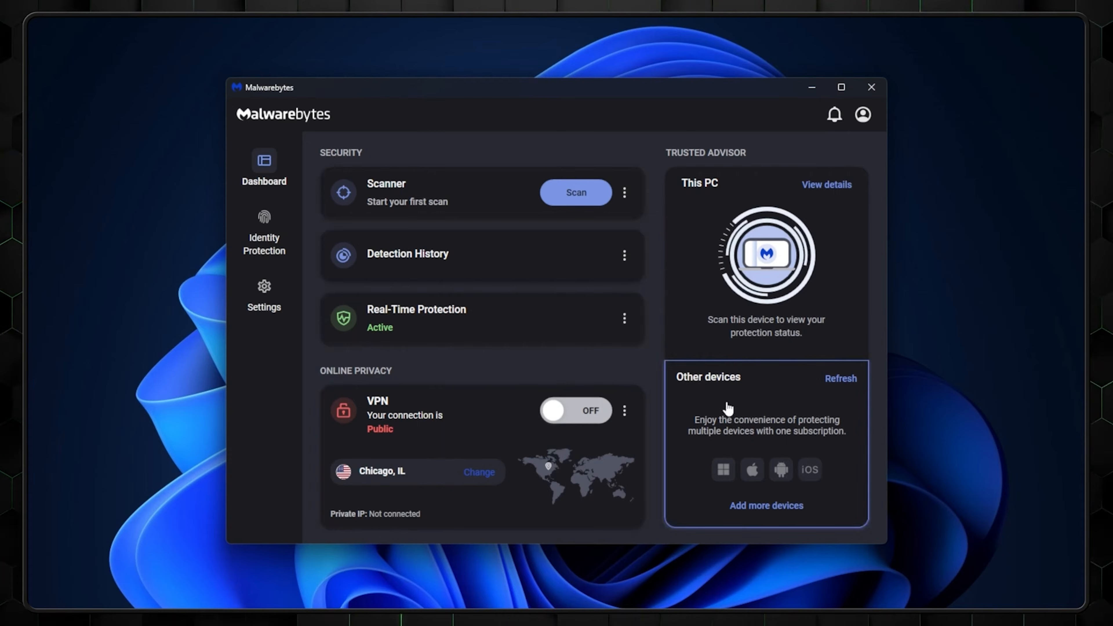
- Show Real-Time Protection active on the dark dashboard with the scanner not yet run
left_click(263, 232)
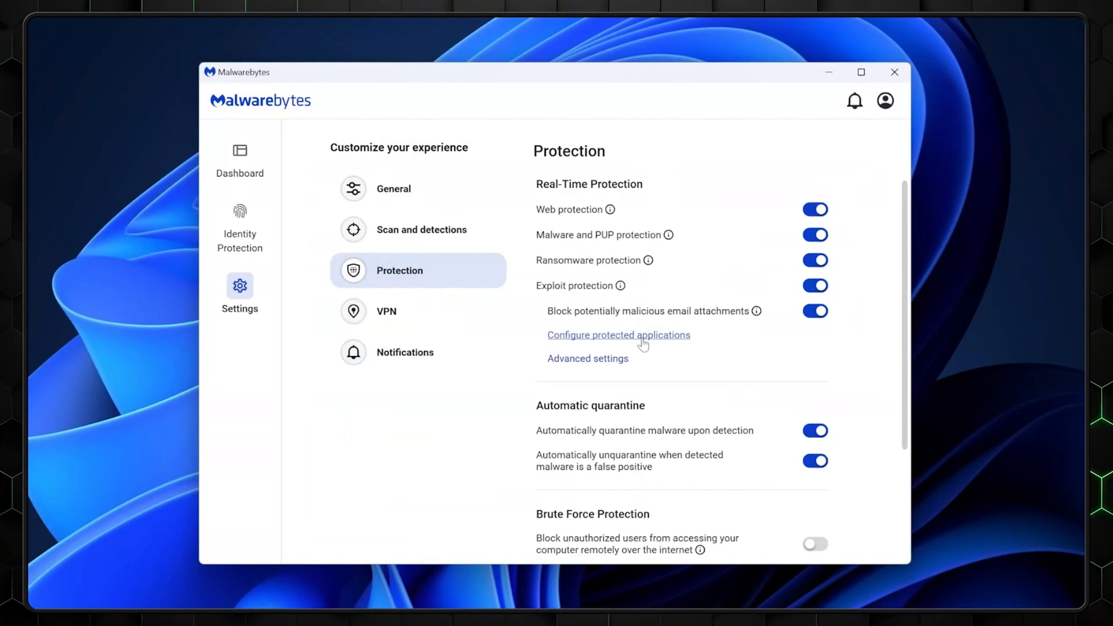
mouse_move(611, 218)
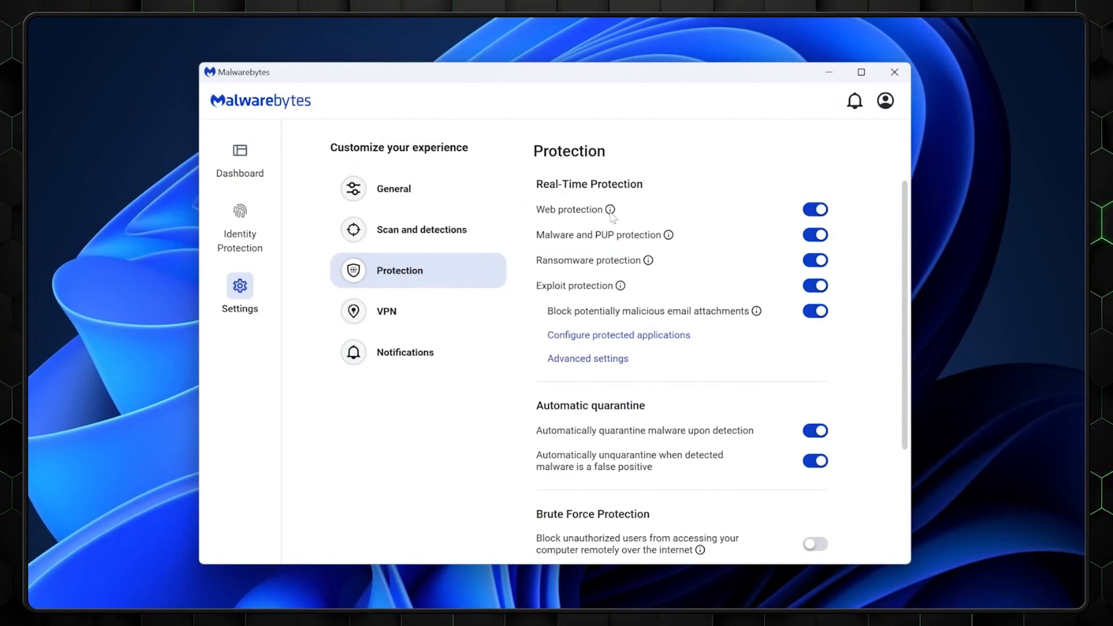